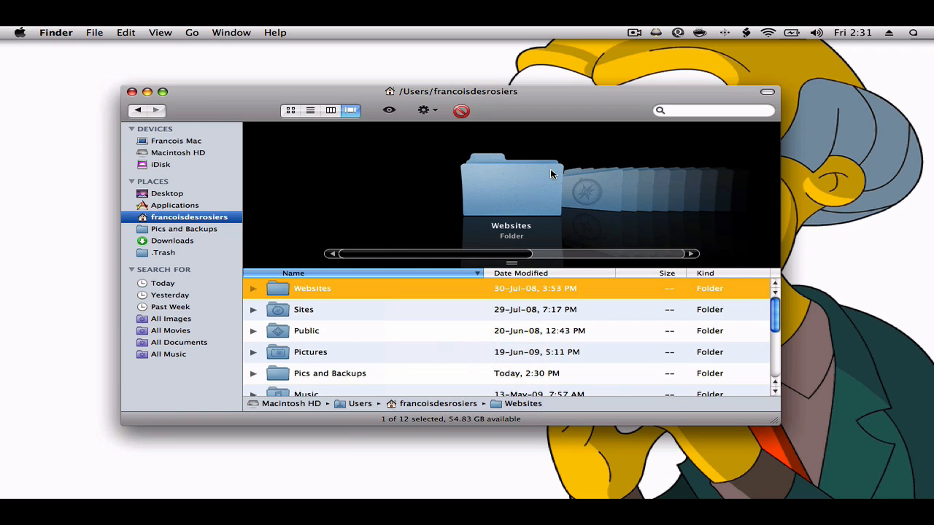
mouse_move(488, 190)
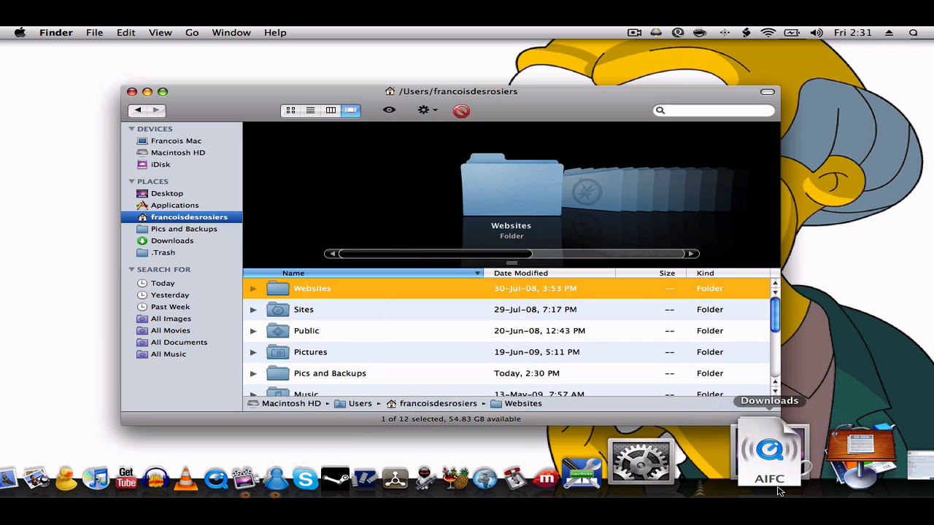
- Peek at the Downloads stack to confirm the custom volume.aiff is there, then dismiss it
left_click(770, 449)
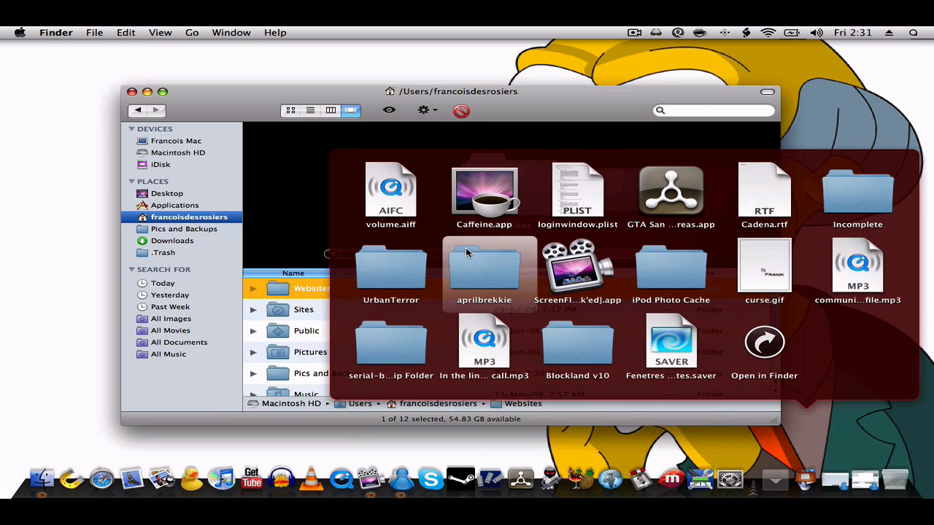
left_click(391, 193)
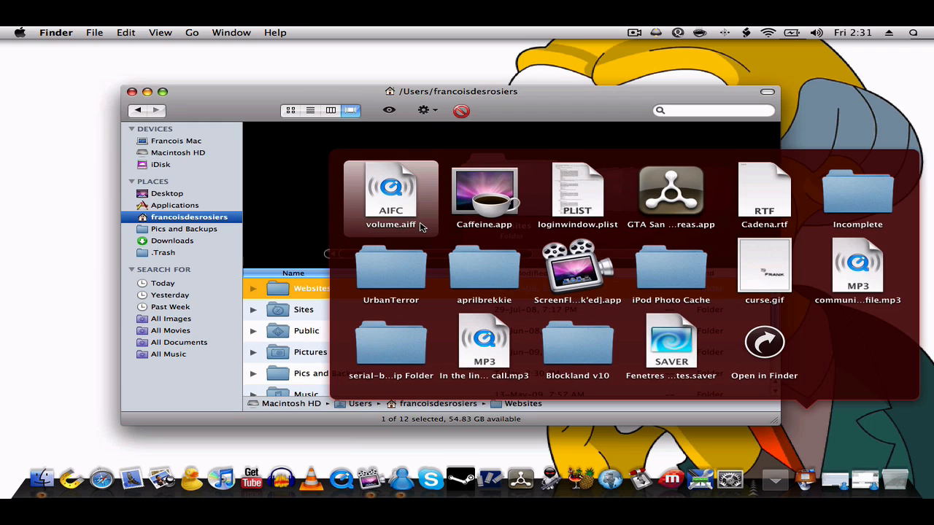
mouse_move(378, 231)
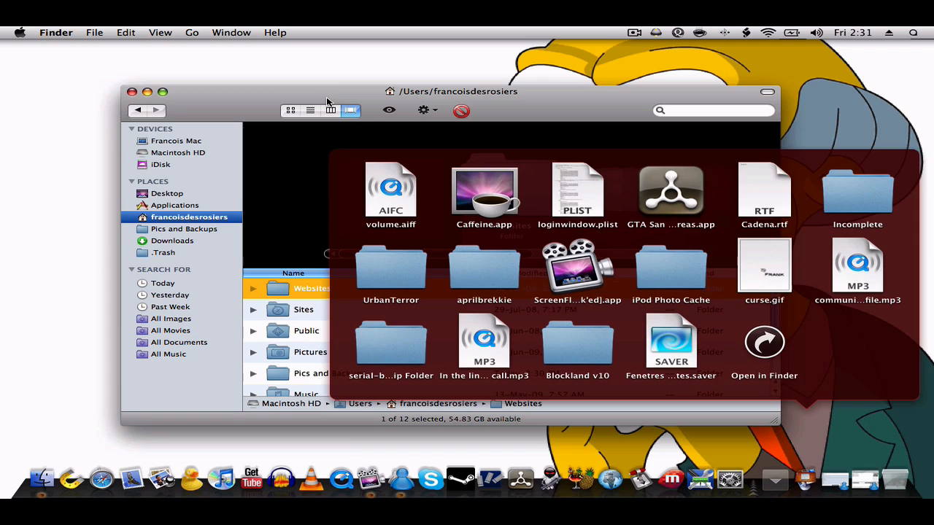
left_click(350, 110)
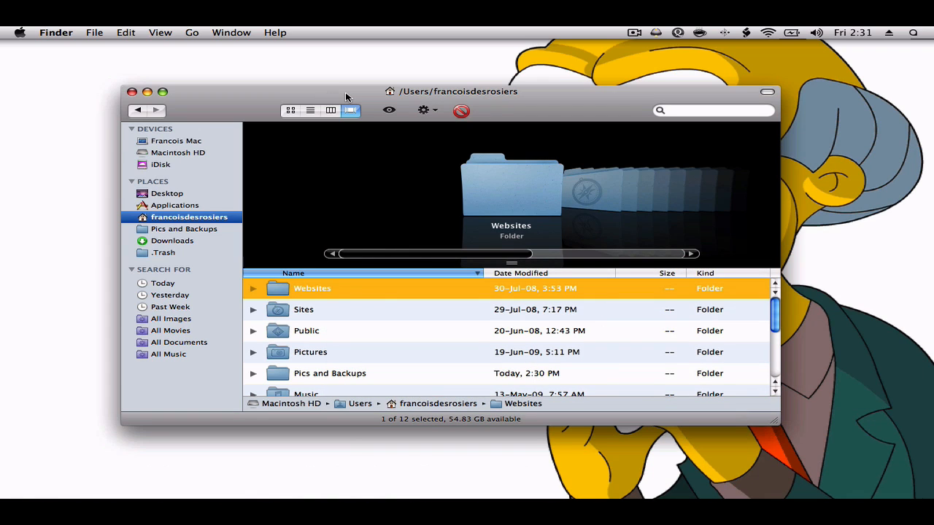
mouse_move(382, 96)
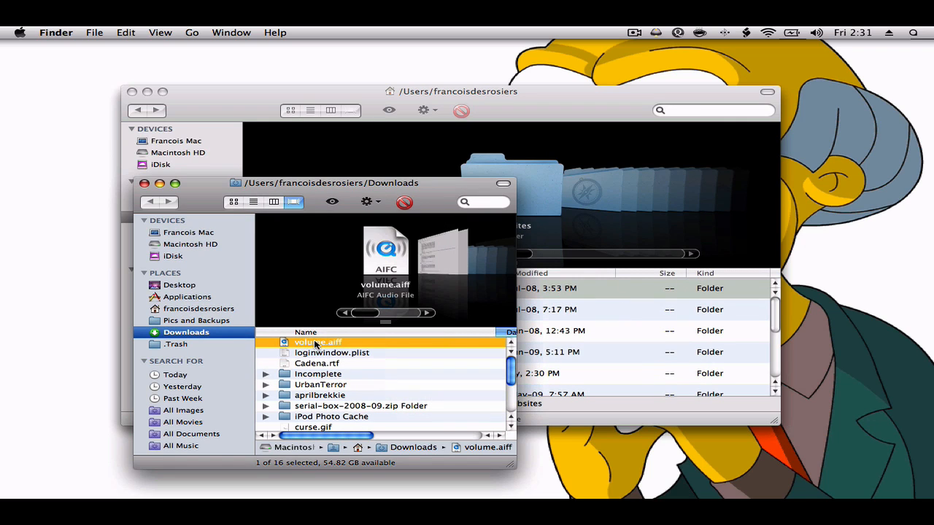
mouse_move(426, 198)
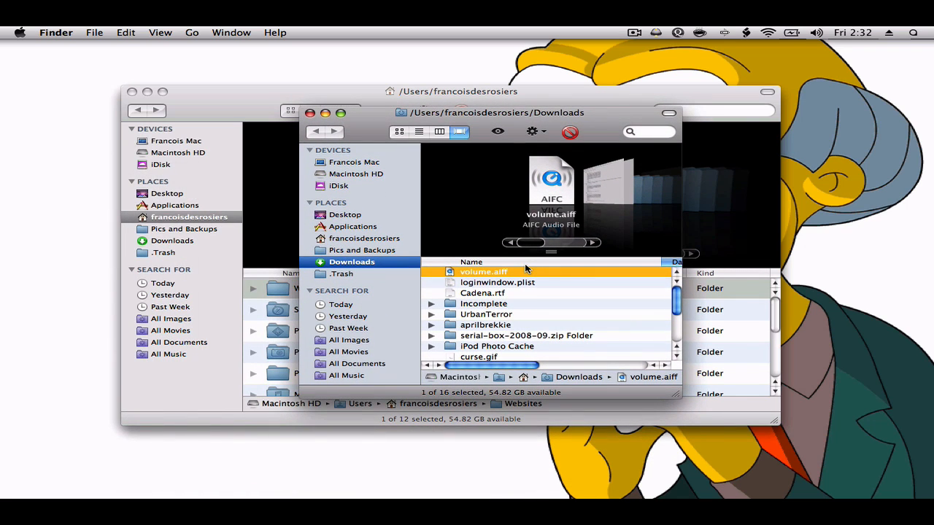
mouse_move(353, 193)
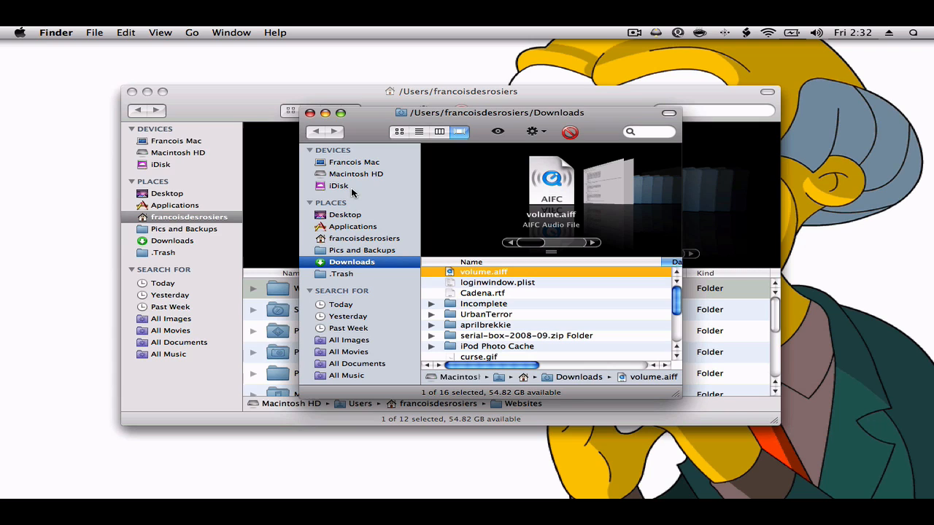
- Navigate Macintosh HD > System > Library and enter the LoginPlugins folder
left_click(358, 174)
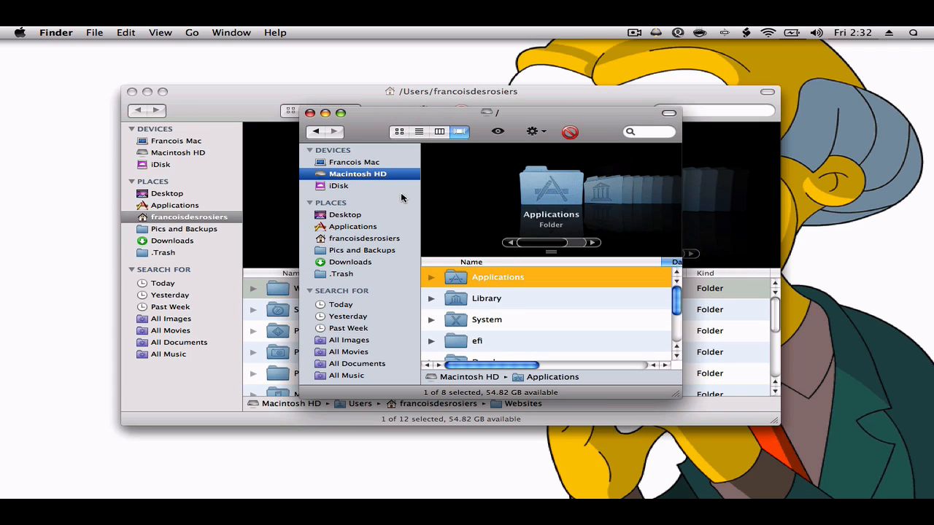
mouse_move(458, 323)
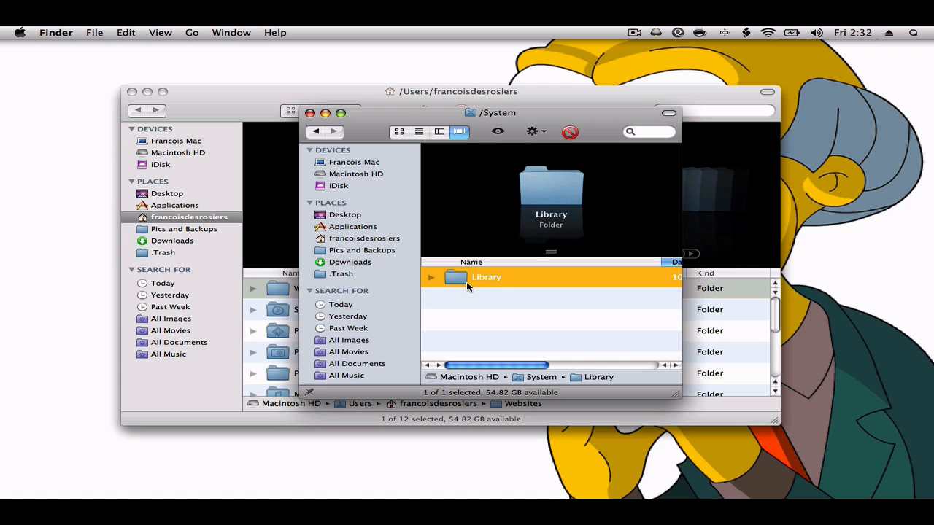
double_click(487, 277)
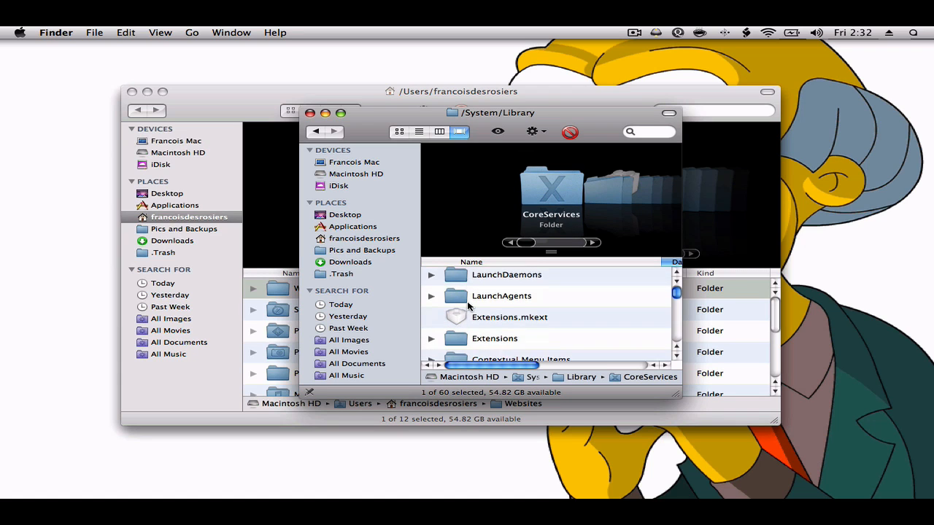
scroll("down", 3)
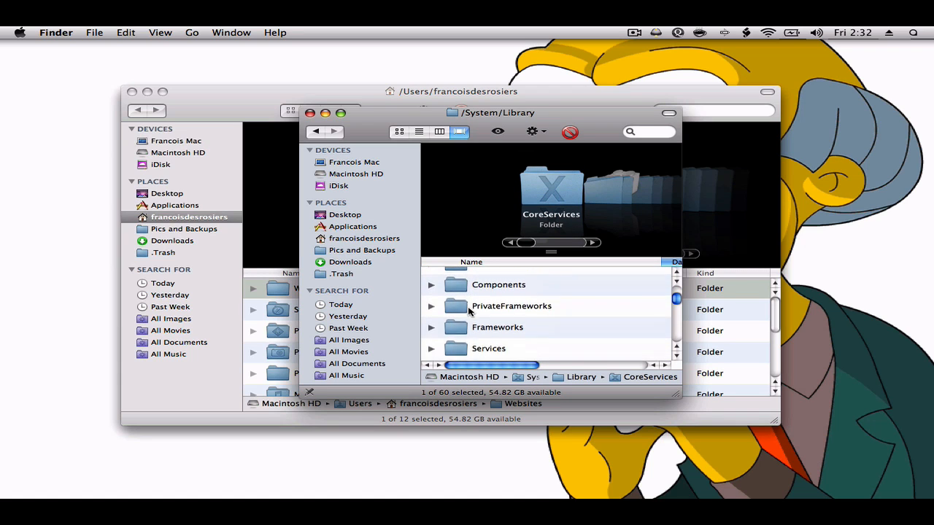
scroll("down", 3)
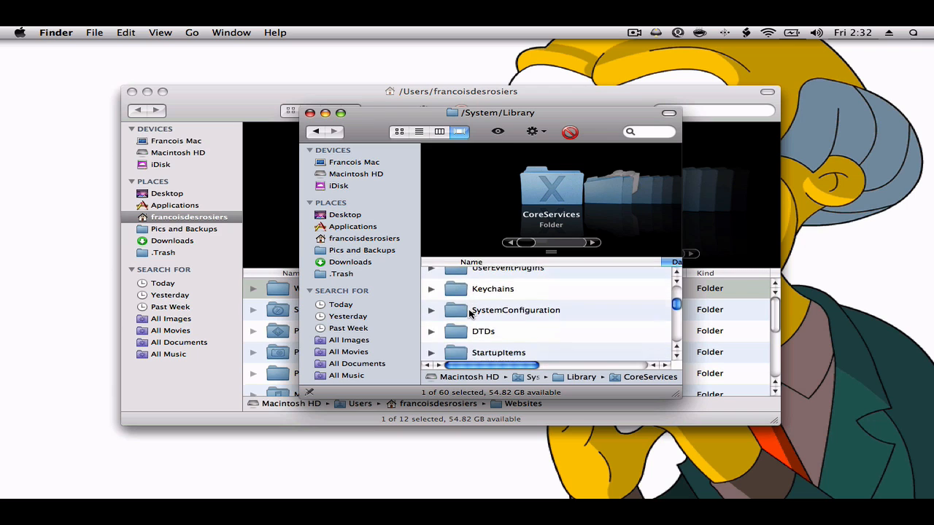
scroll("down", 3)
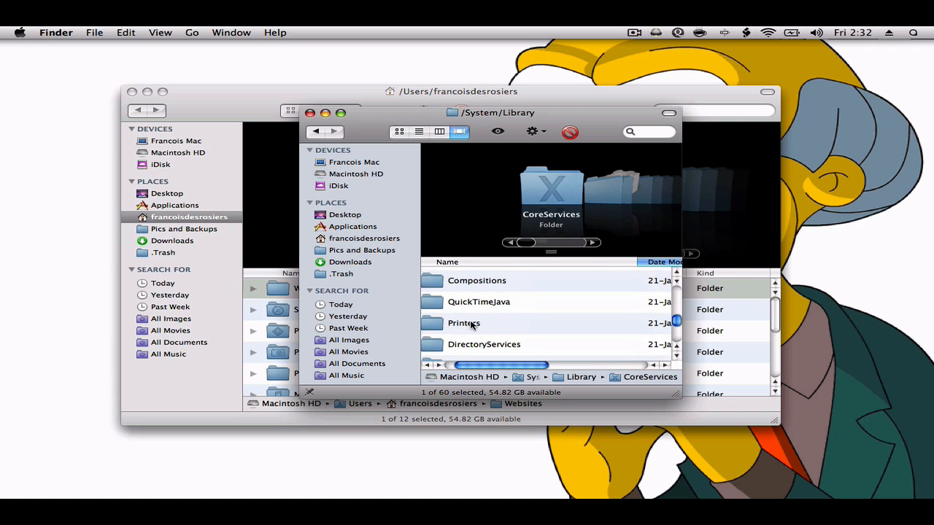
scroll("down", 3)
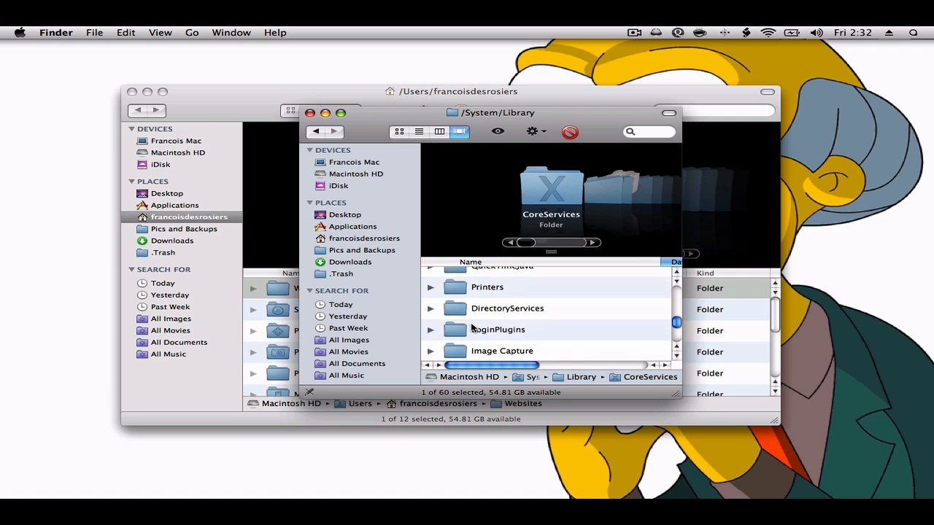
double_click(496, 330)
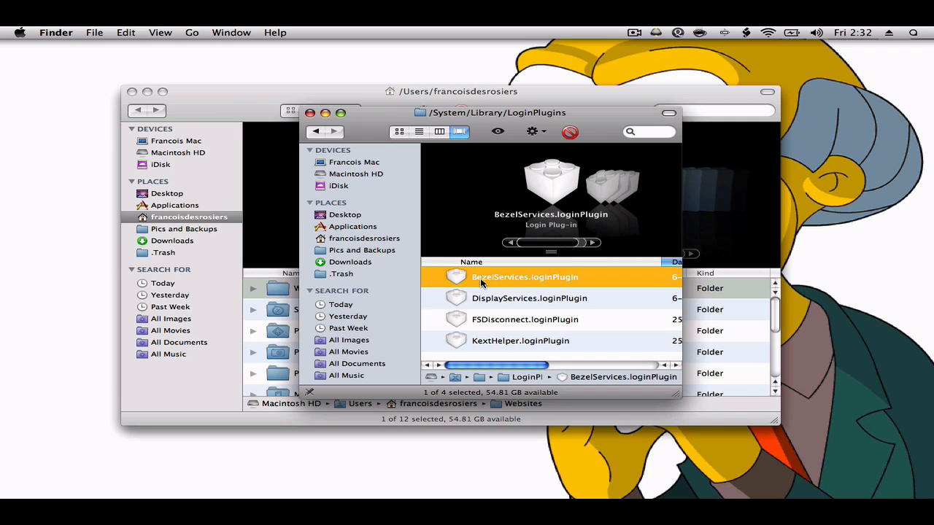
- Show package contents of BezelServices.loginPlugin and drill into Contents > Resources
right_click(523, 277)
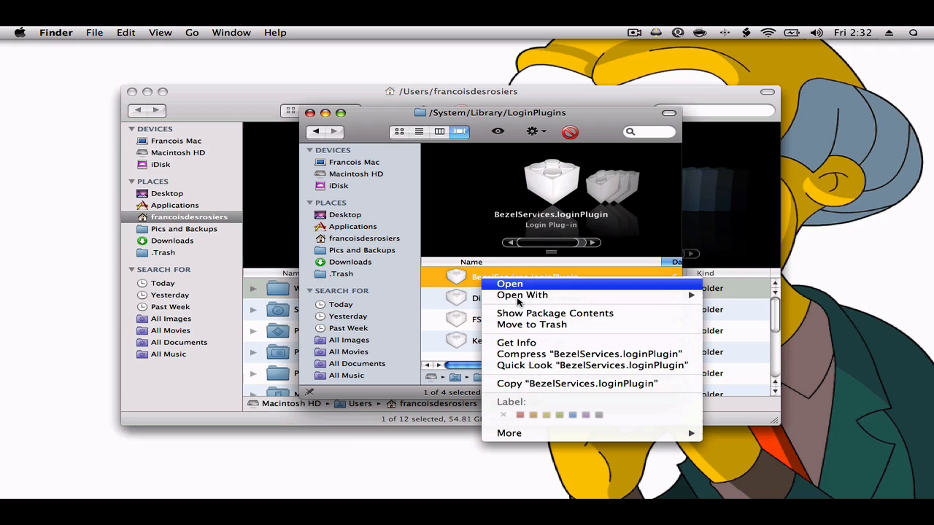
mouse_move(554, 313)
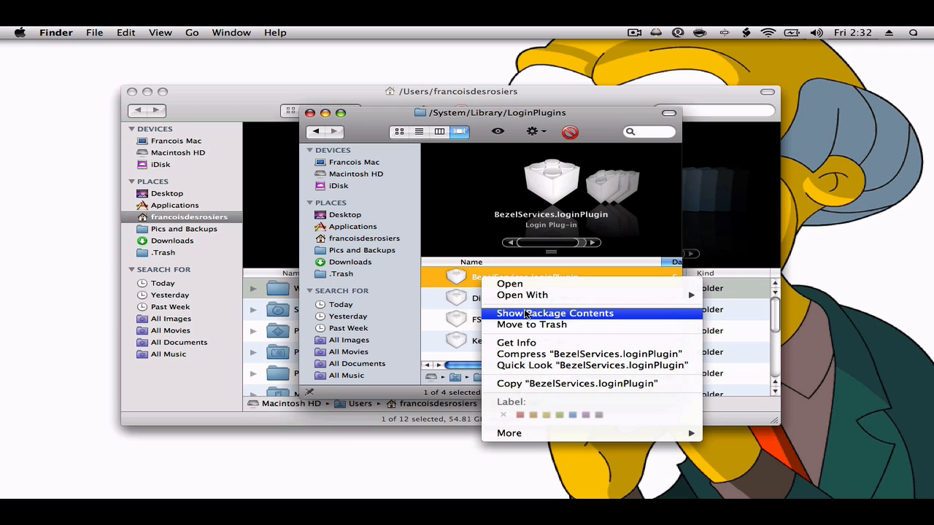
left_click(554, 312)
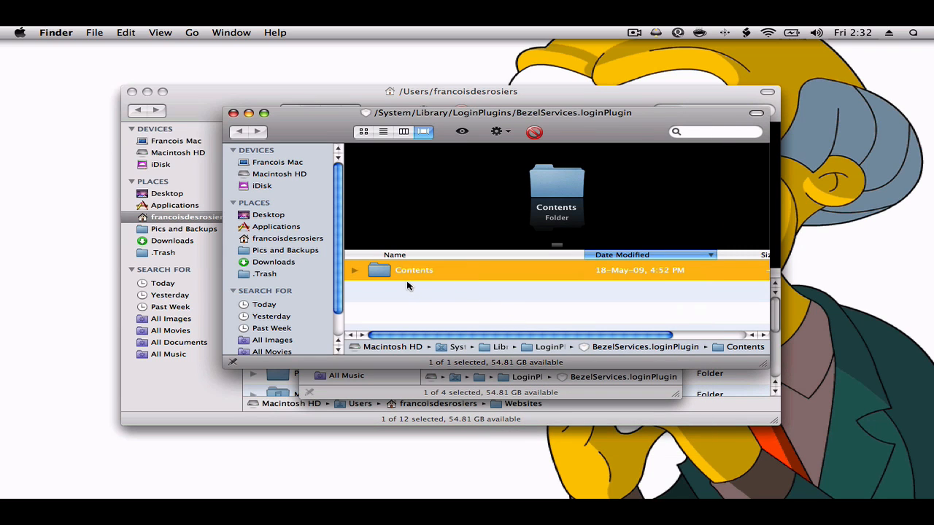
double_click(414, 270)
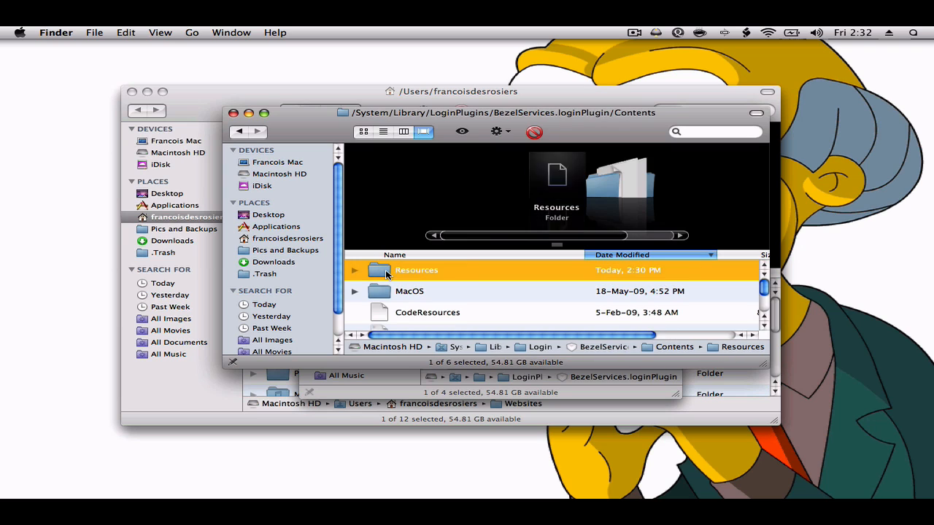
double_click(416, 269)
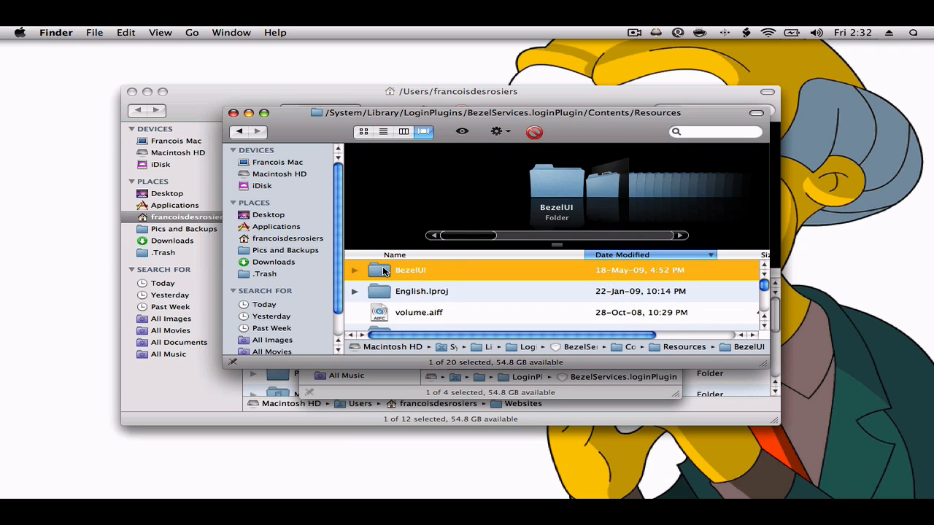
- Select the stock volume.aiff (28-Oct-08), play it, and close the preview
left_click(418, 312)
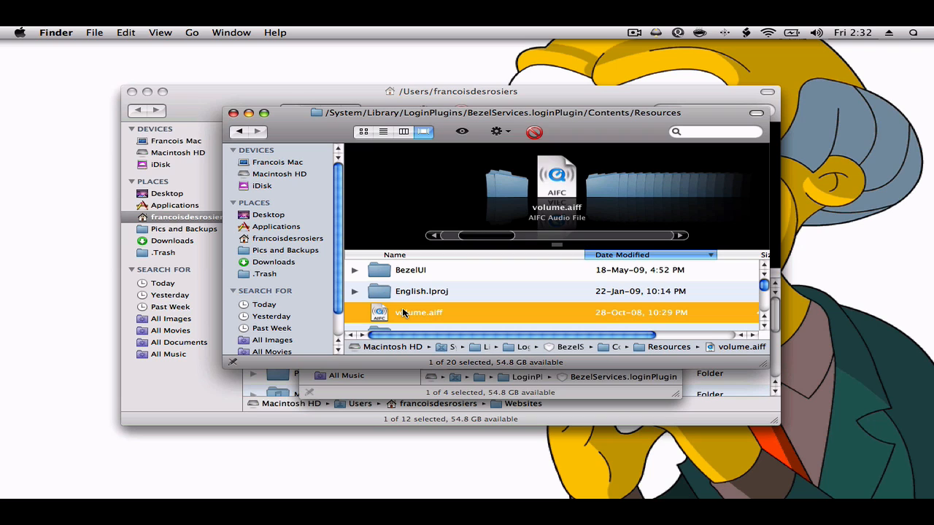
double_click(417, 312)
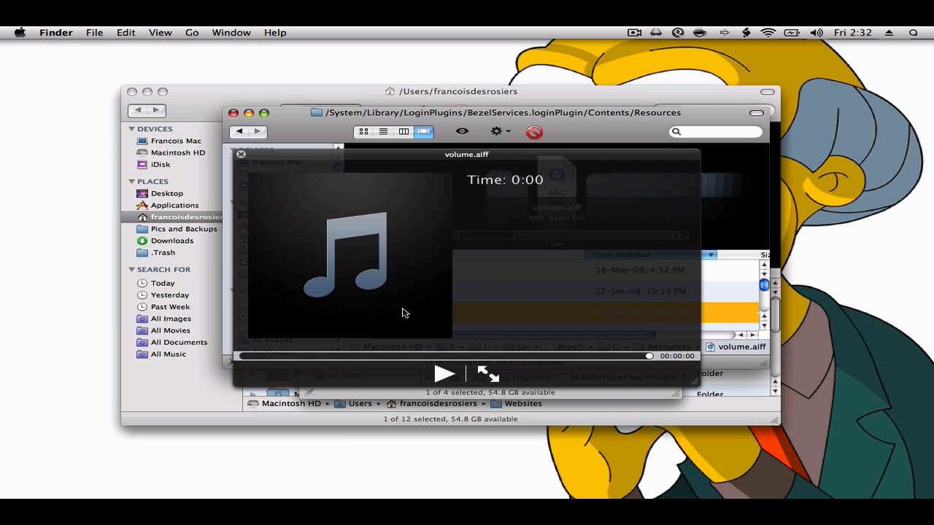
left_click(243, 154)
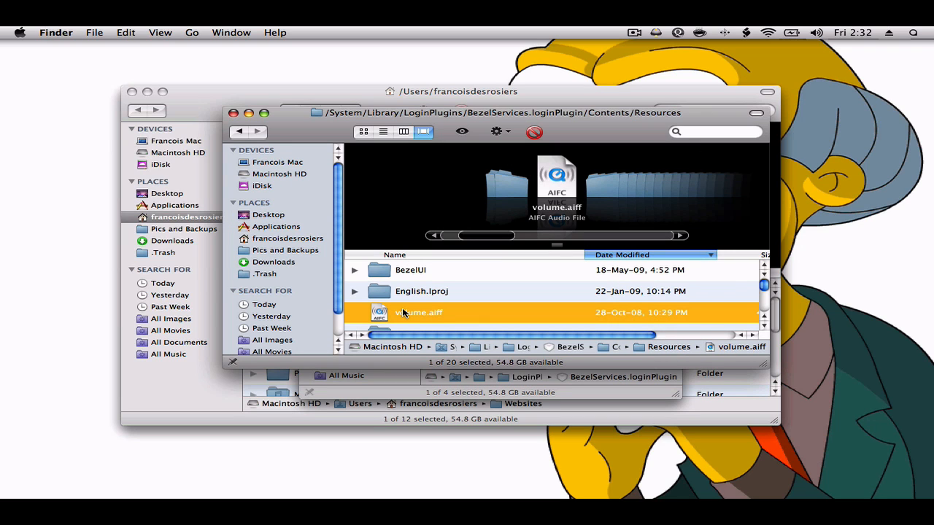
mouse_move(680, 440)
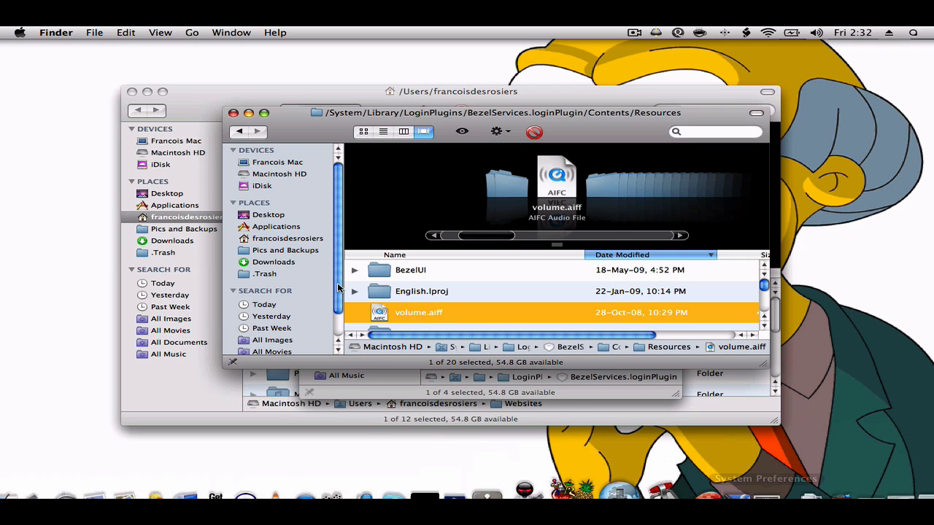
mouse_move(387, 322)
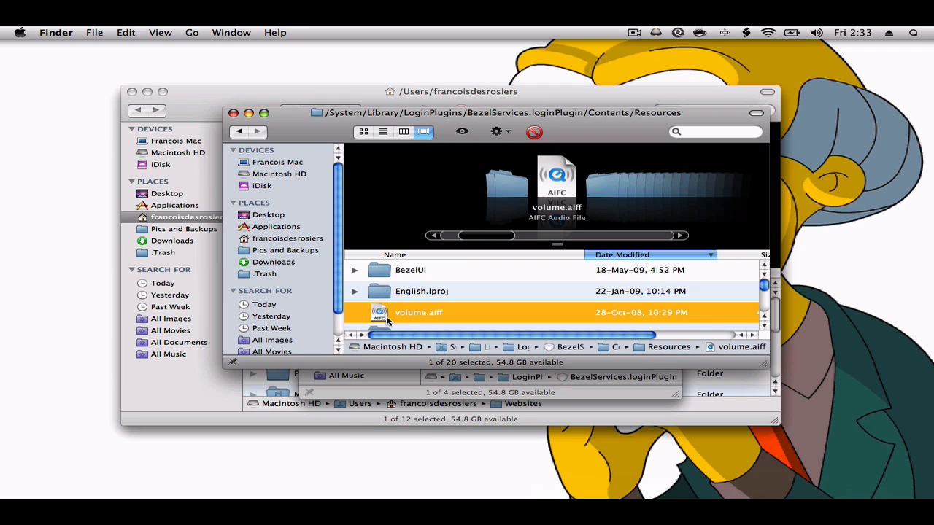
mouse_move(400, 318)
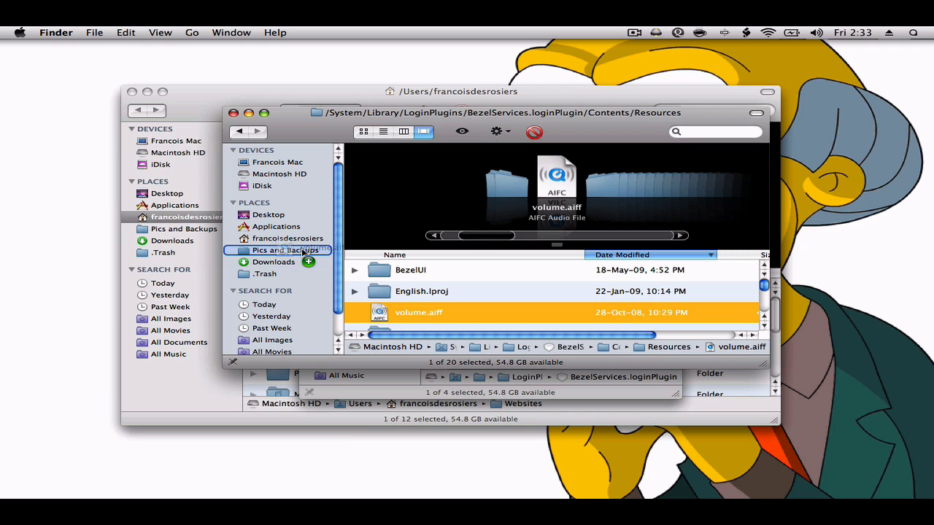
- Copy the original volume.aiff into Pics and Backups as a backup
left_click(286, 249)
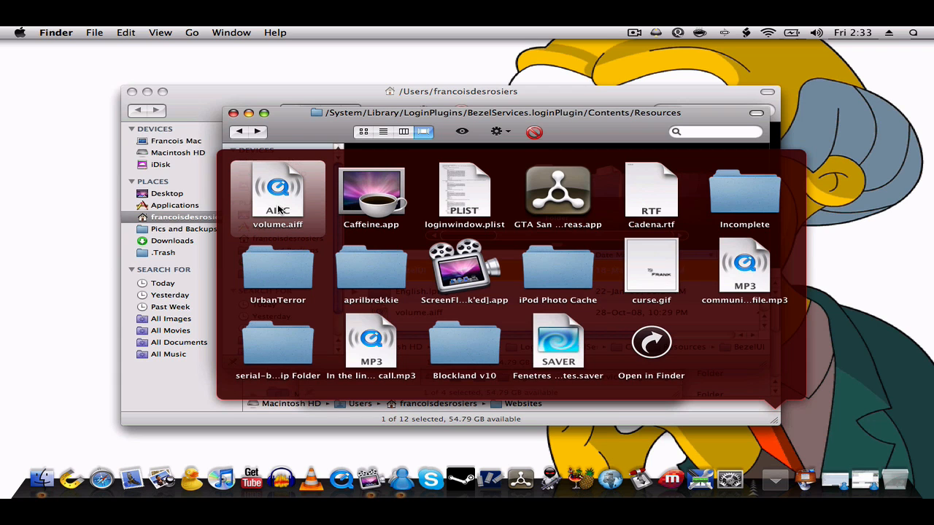
- Move the custom volume.aiff into Resources, authenticating and confirming Replace with the admin password
left_click(402, 131)
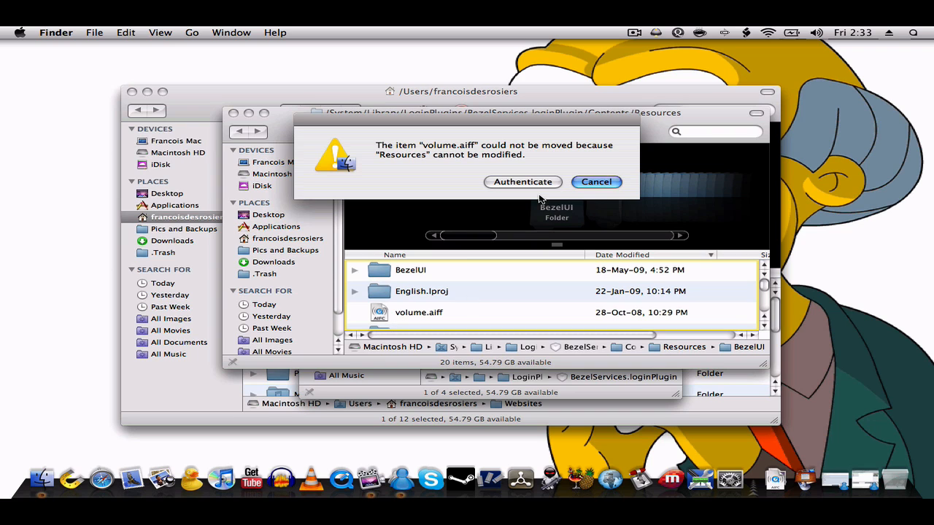
left_click(595, 181)
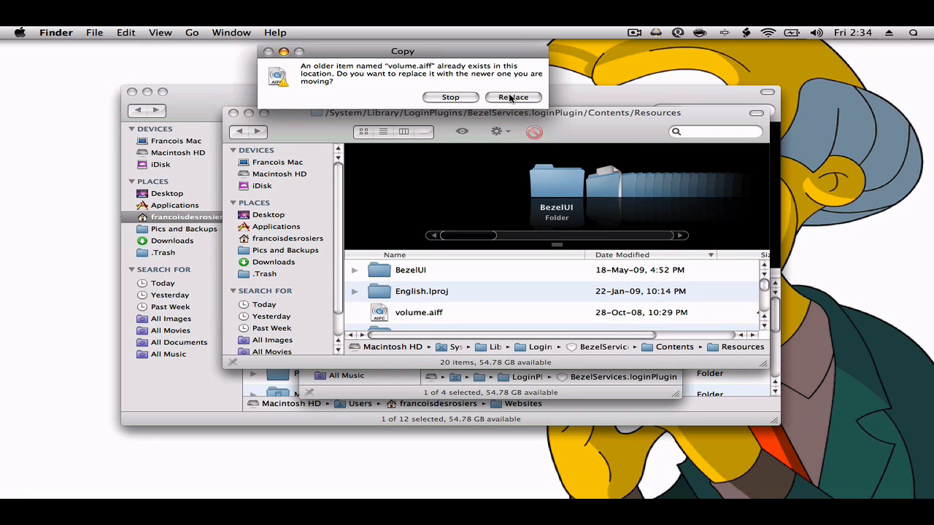
left_click(512, 96)
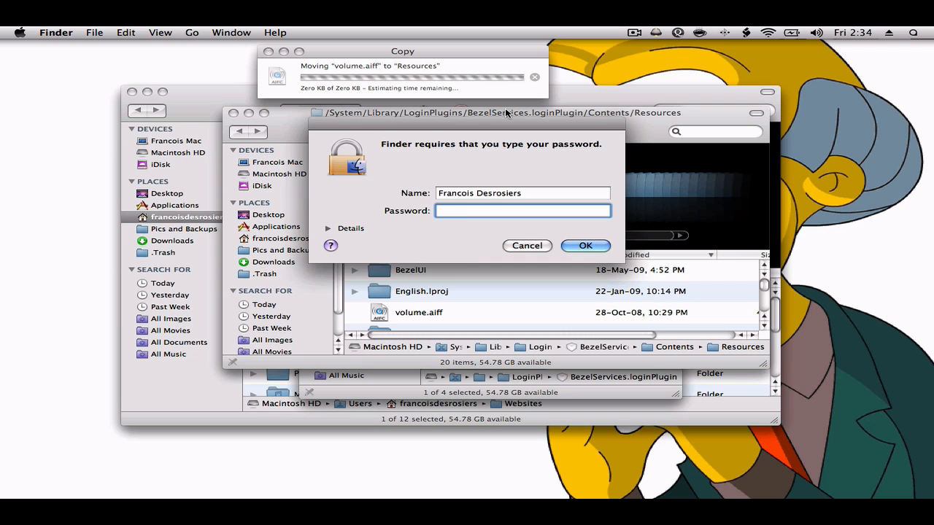
left_click(584, 245)
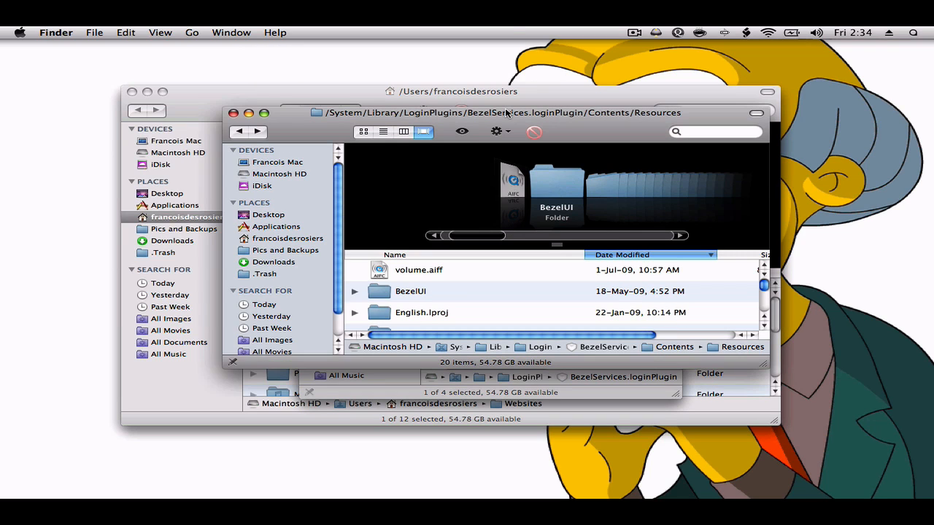
- Preview the new volume.aiff (dated 1-Jul-09) and close the sound preview
left_click(417, 268)
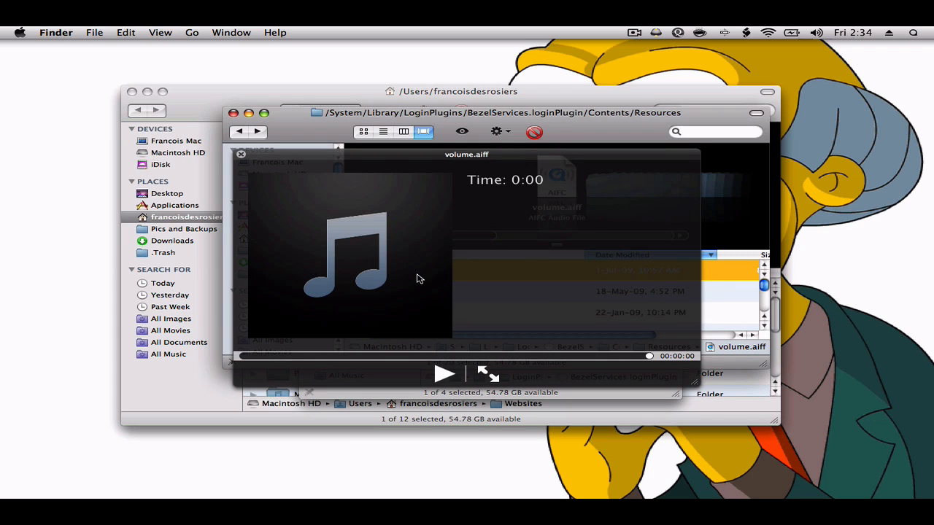
left_click(241, 155)
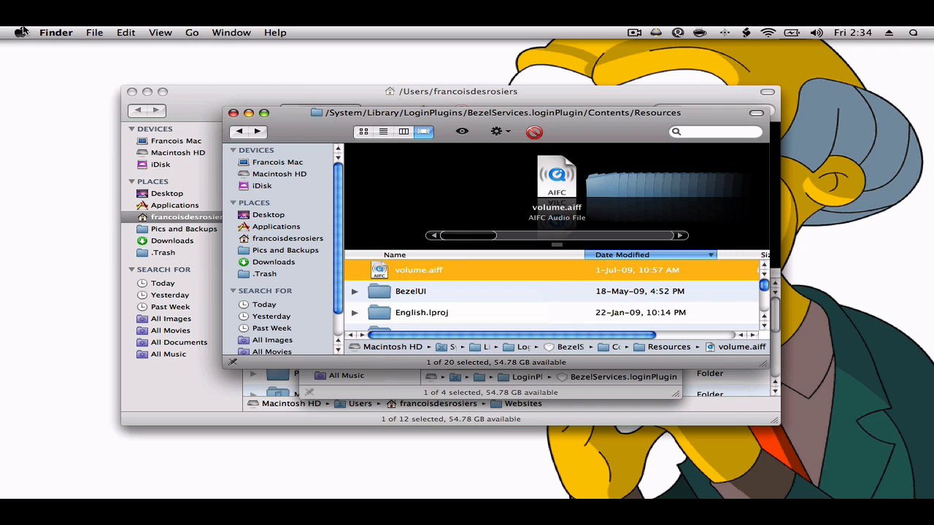
- End the session from the Apple menu so the new volume sound takes effect
left_click(21, 32)
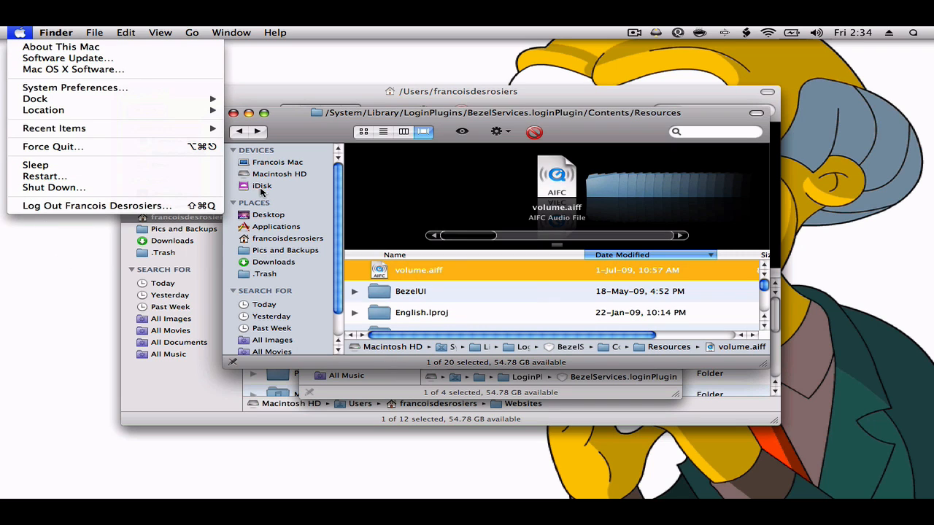
left_click(633, 32)
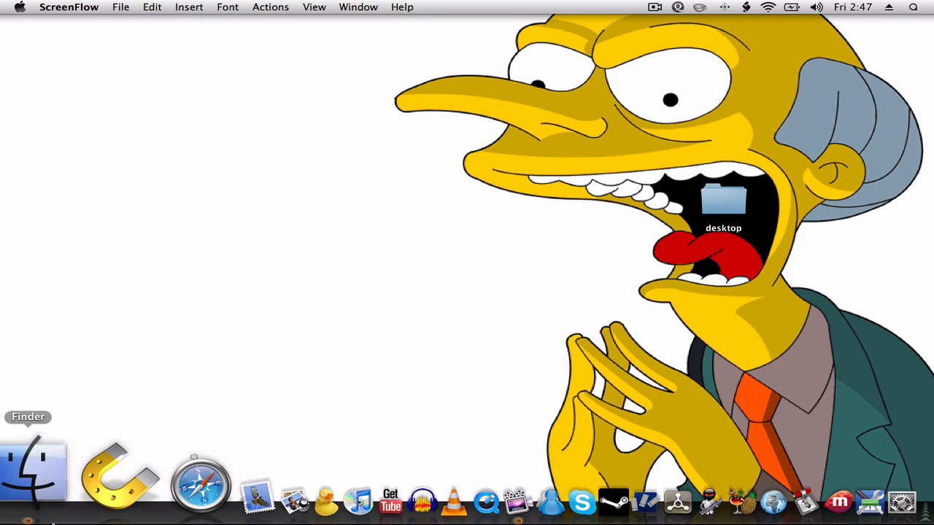
- In a fresh Finder window, locate the backed-up volume.aiff in Pics and Backups and play it
left_click(35, 469)
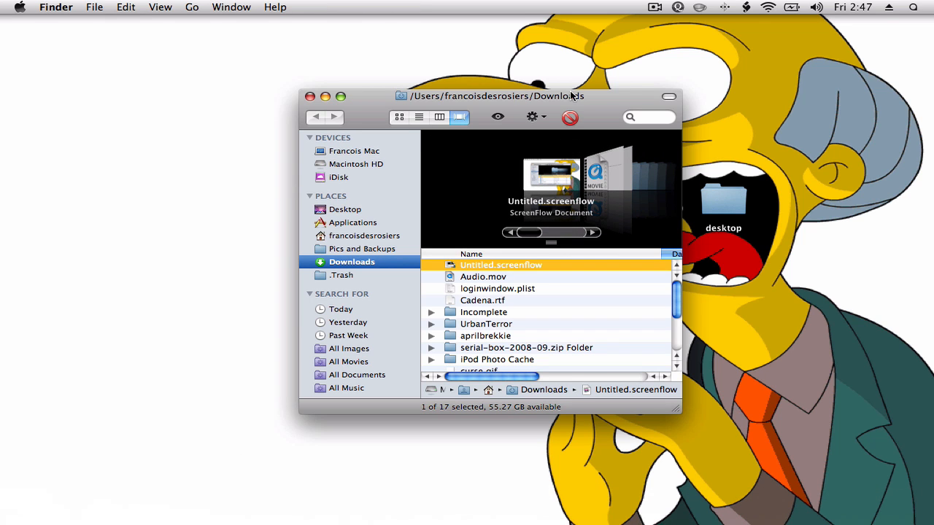
mouse_move(638, 97)
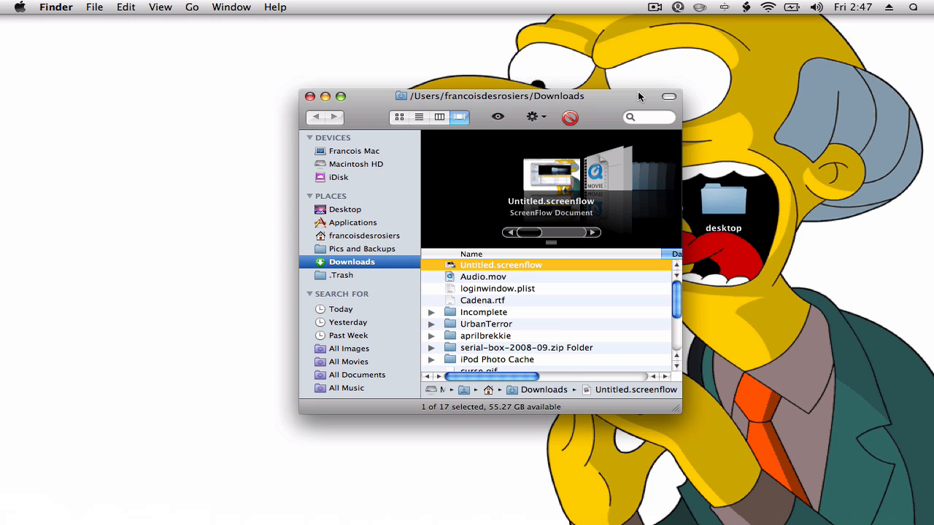
left_click_drag(511, 96, 511, 60)
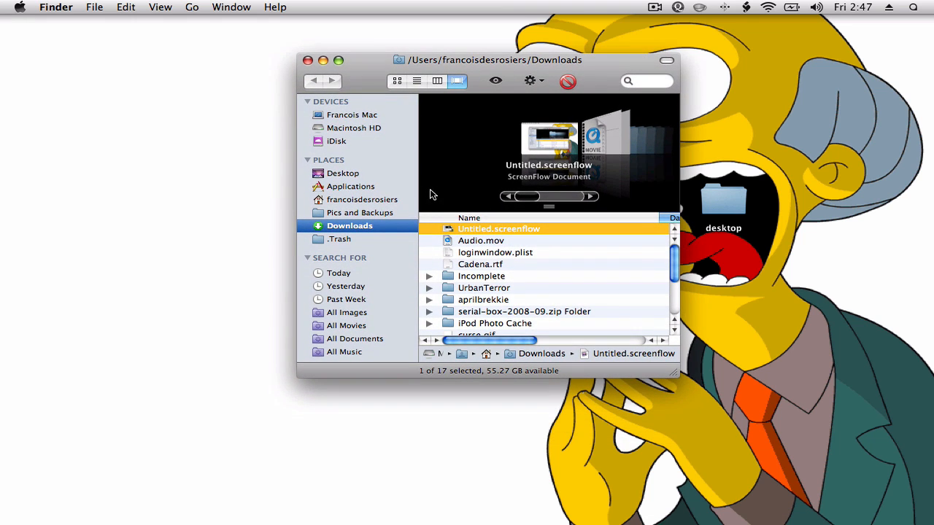
mouse_move(399, 213)
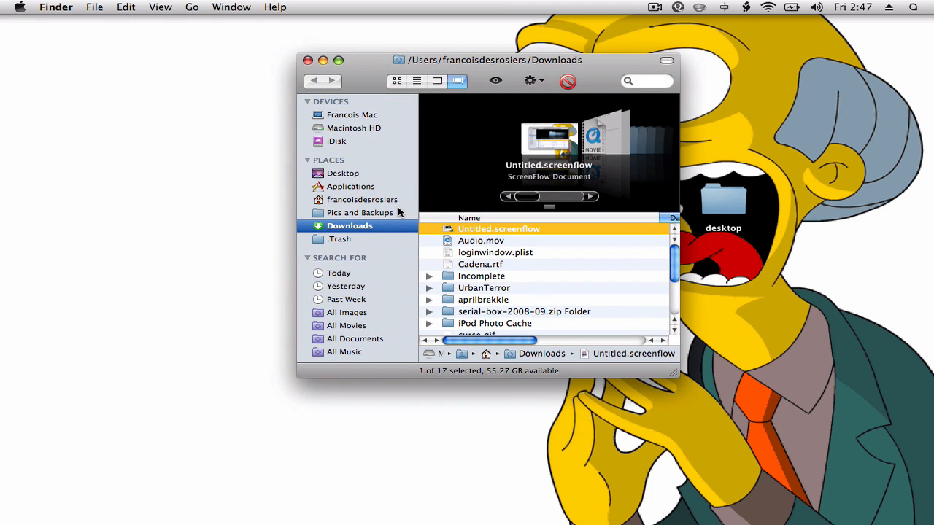
left_click(359, 213)
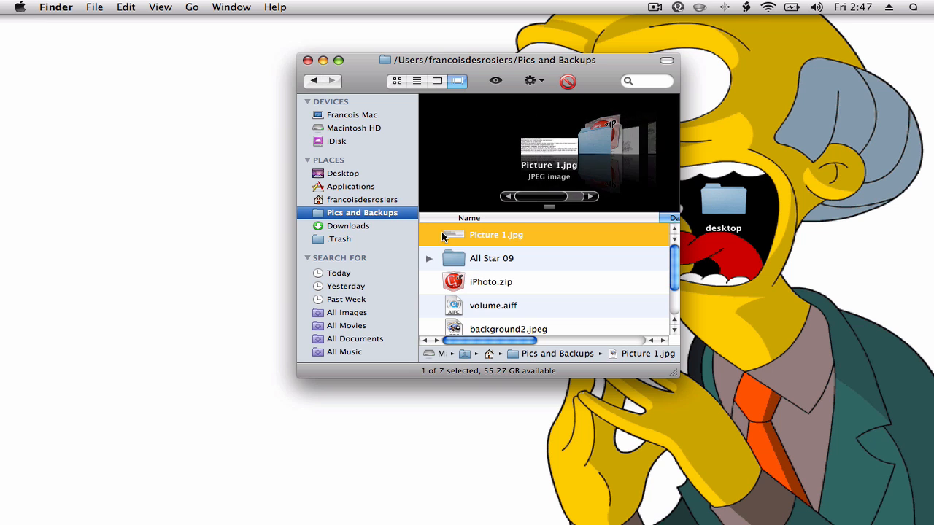
scroll("down", 3)
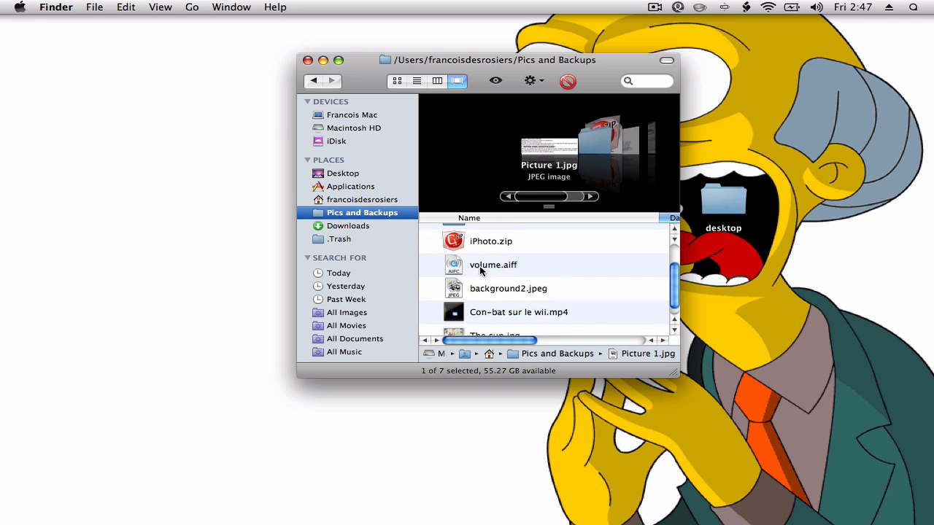
left_click(493, 266)
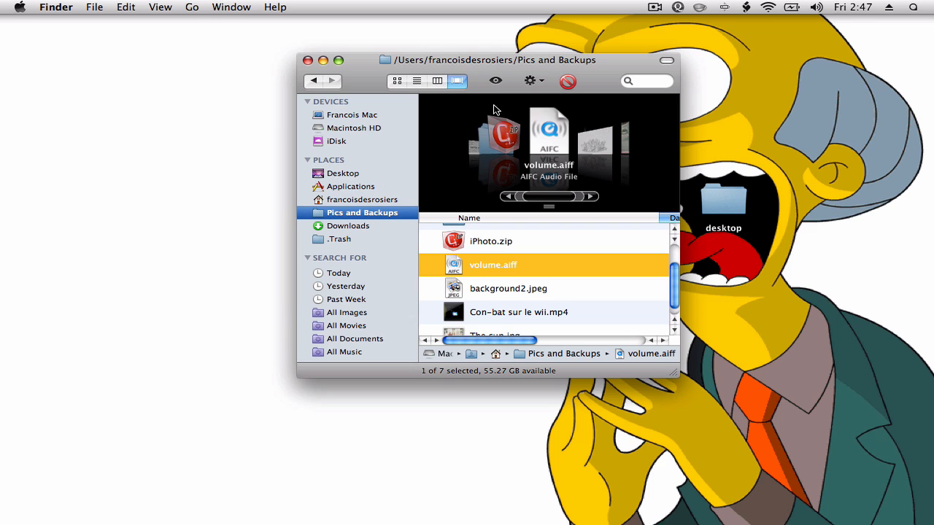
mouse_move(614, 66)
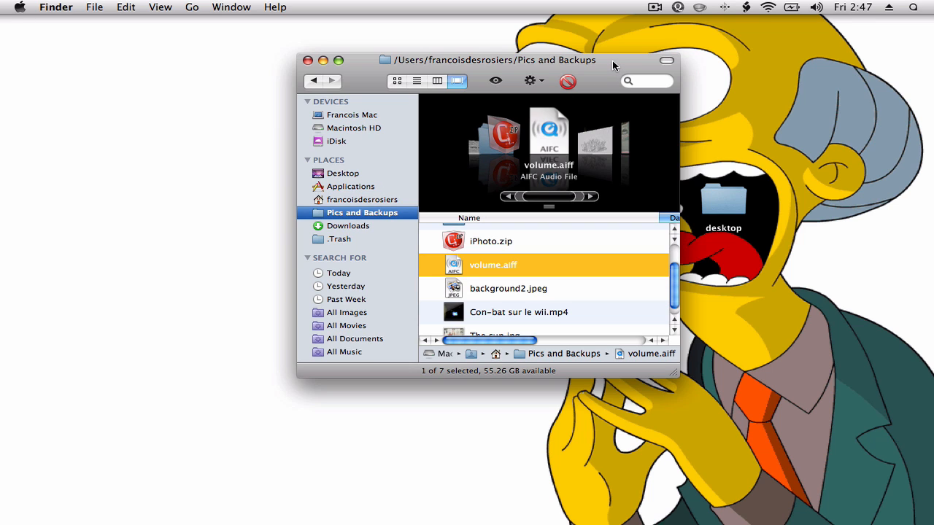
double_click(493, 266)
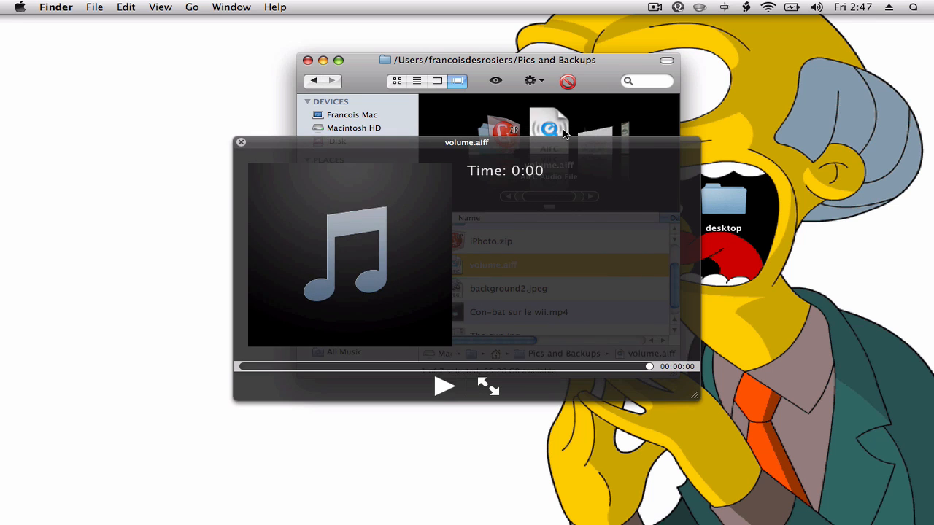
mouse_move(639, 6)
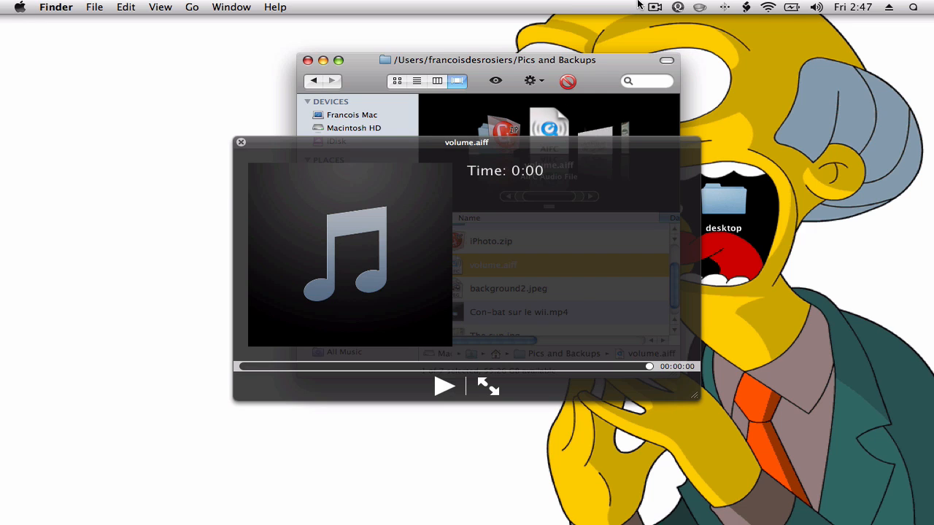